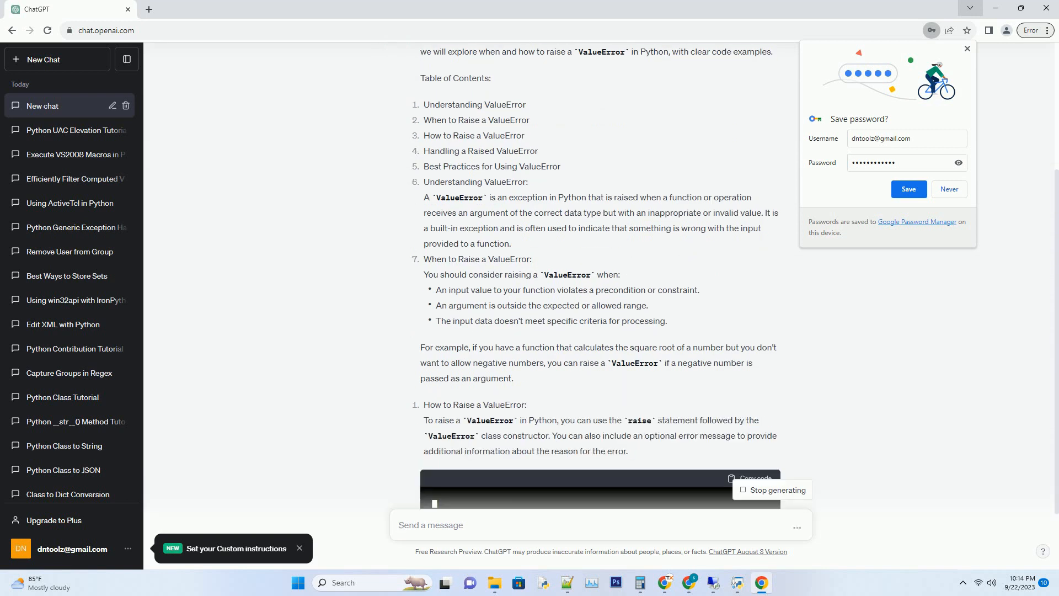
Scroll down through the ValueError tutorial until its Conclusion and Regenerate button appear.
scroll("down", 3)
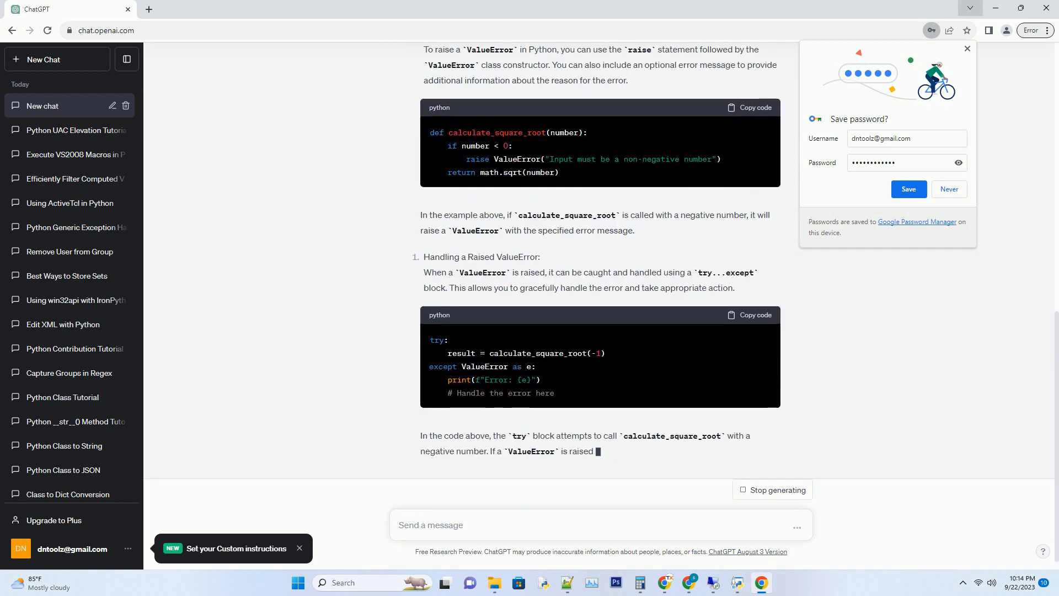
scroll("down", 3)
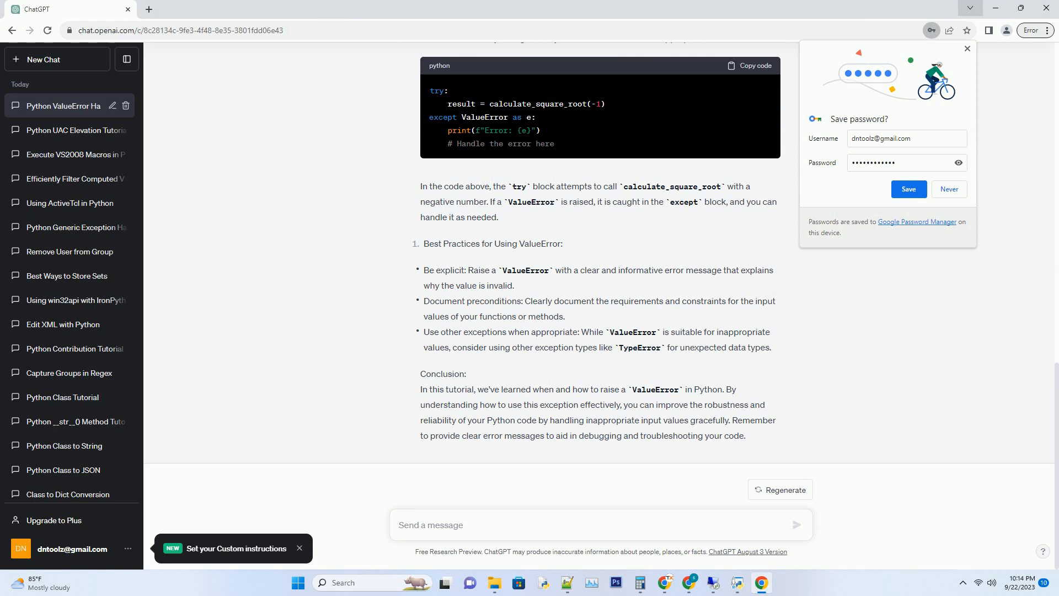
left_click(600, 524)
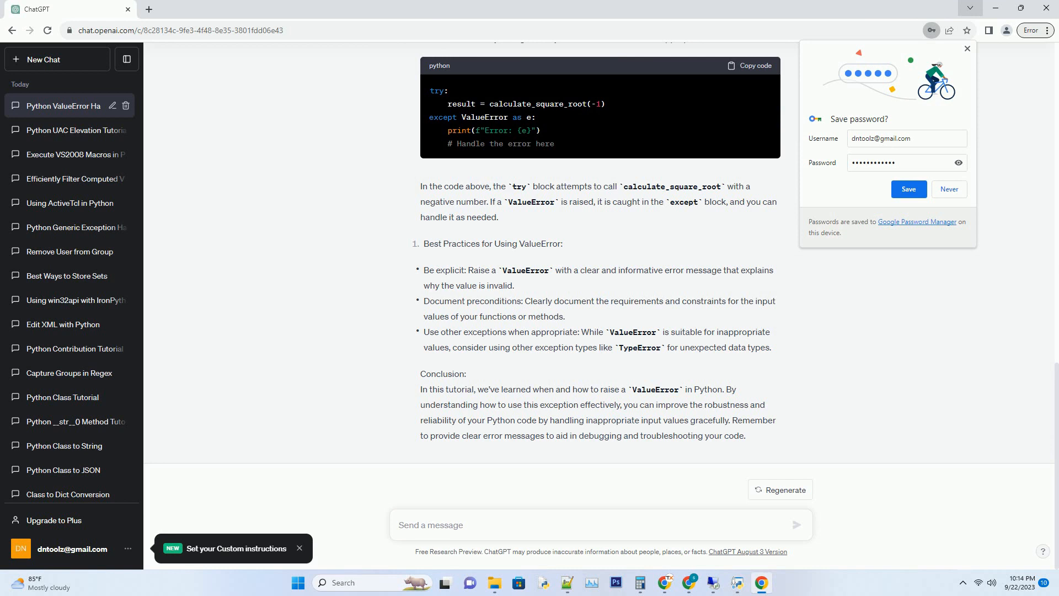
left_click(430, 524)
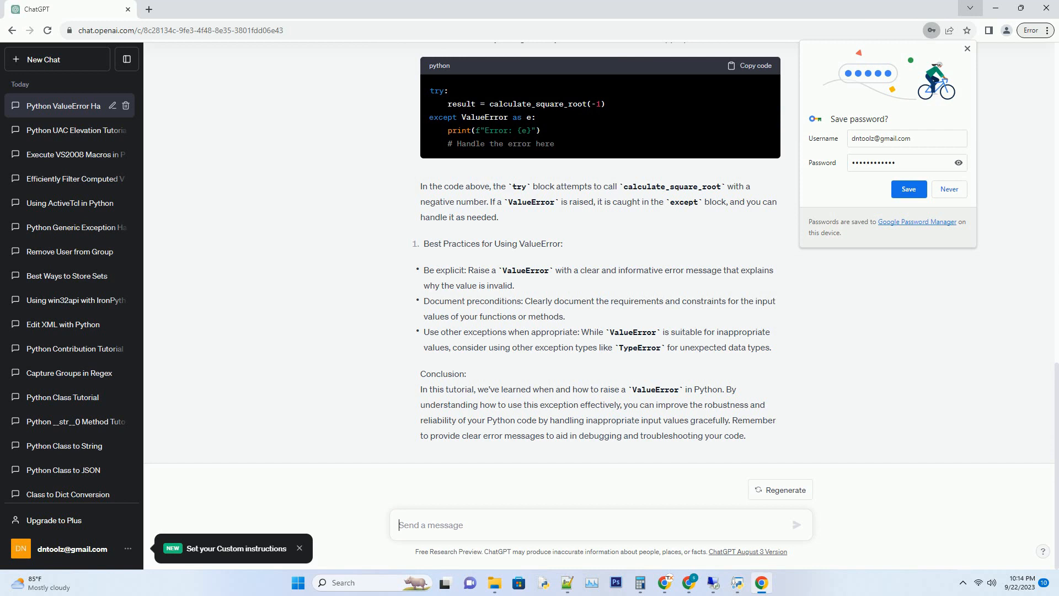